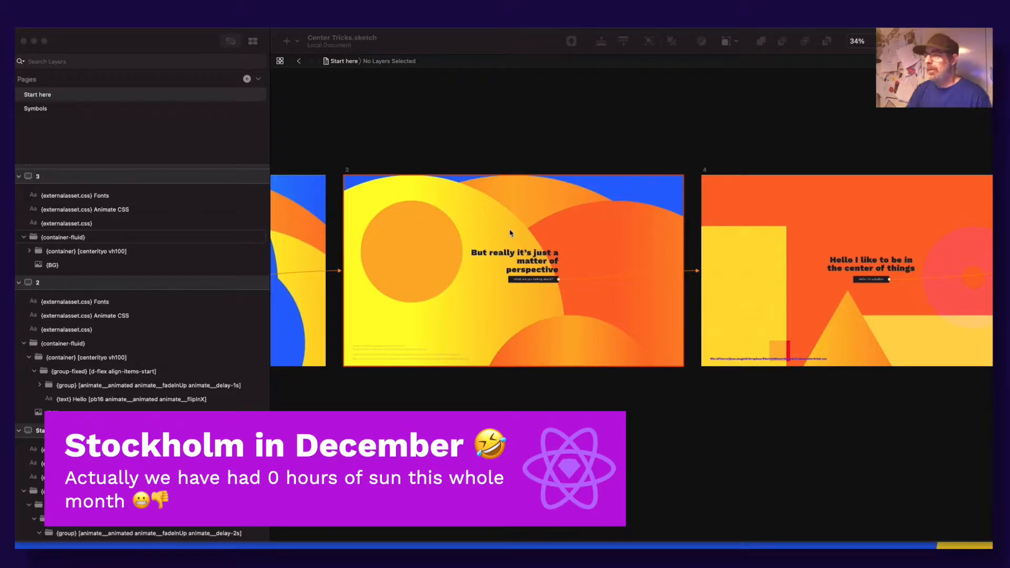
Step: Play the original place-items tip video in the Sketch2React thread
left_click(38, 94)
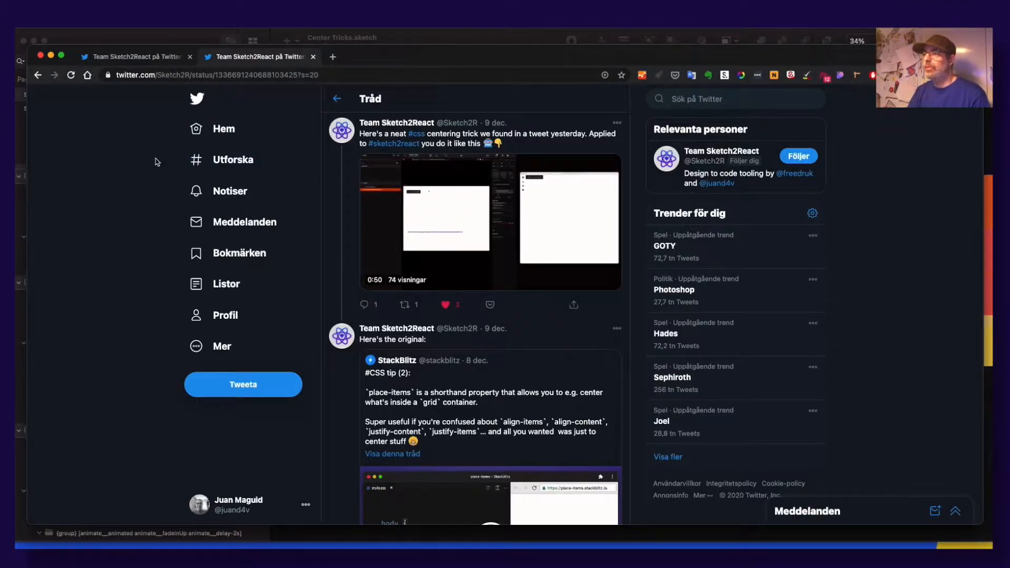
mouse_move(229, 190)
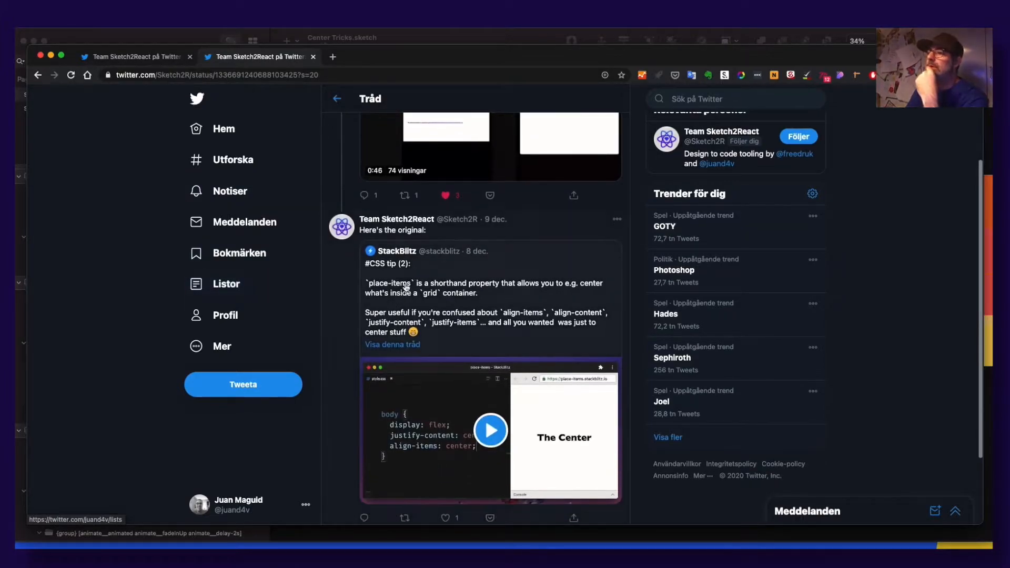
mouse_move(396, 251)
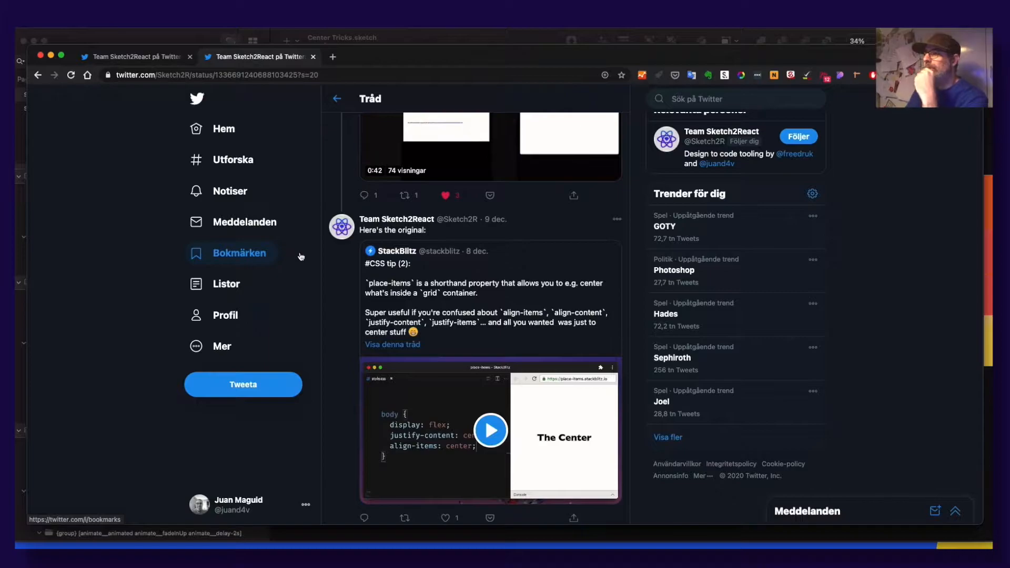
scroll("down", 3)
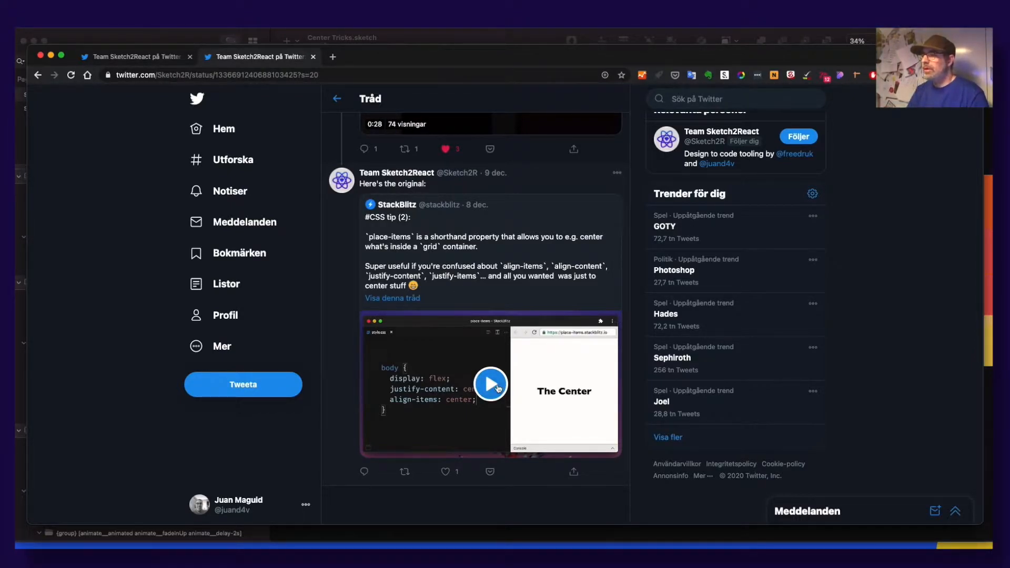
left_click(490, 384)
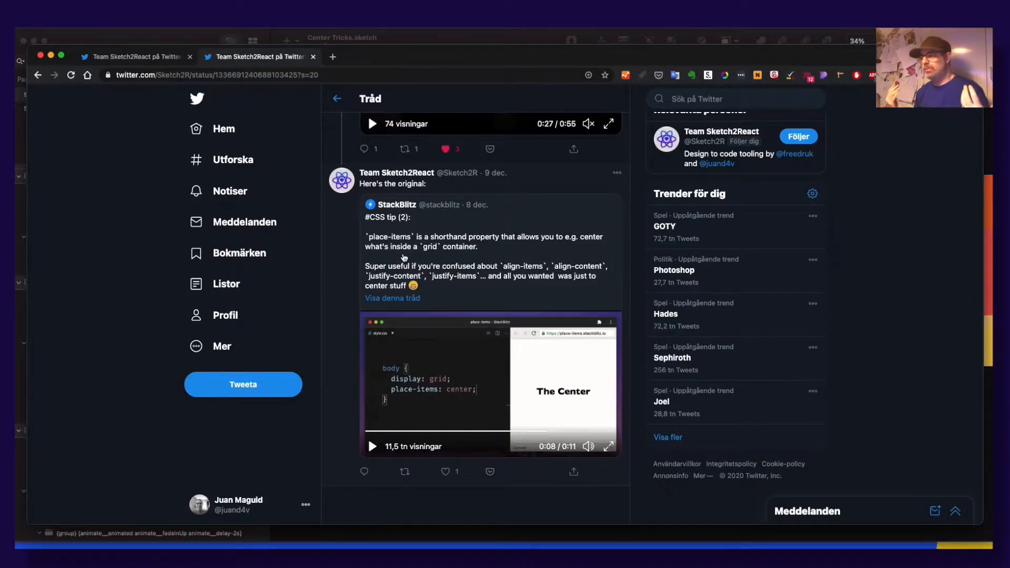
Step: Open the quoted StackBlitz place-items tweet and scroll down to its replies
scroll("down", 3)
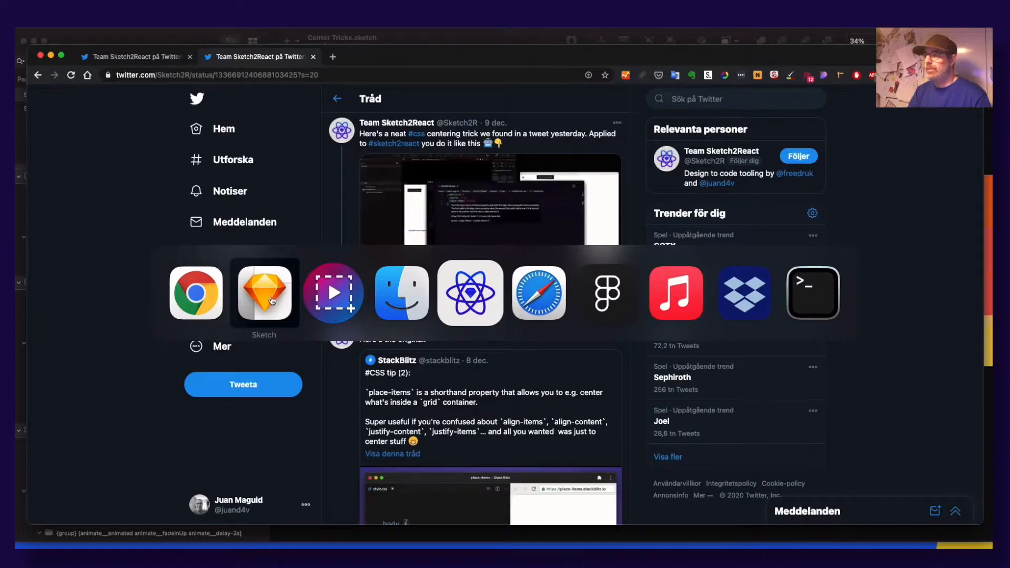
left_click(264, 293)
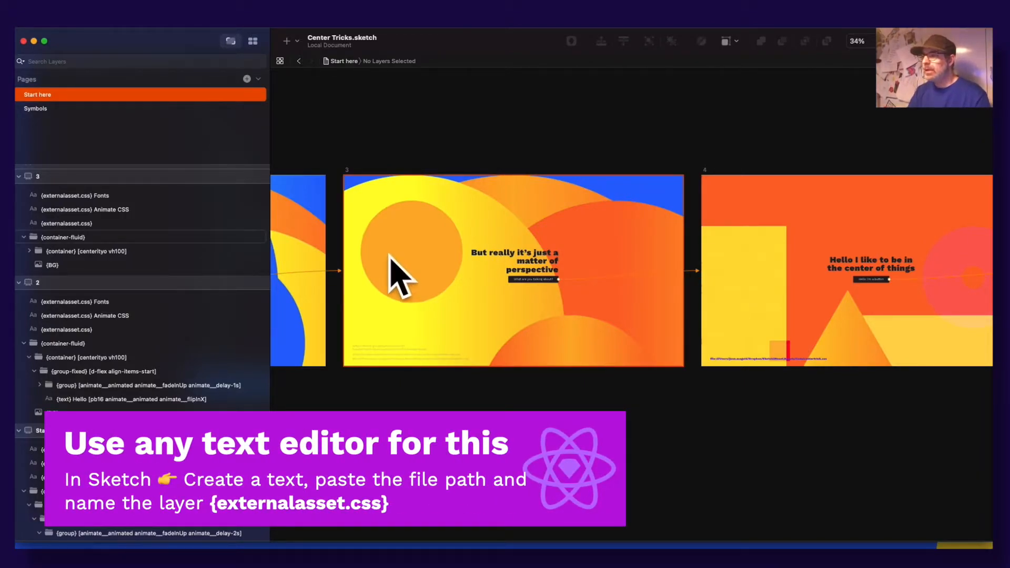
scroll("left", 3)
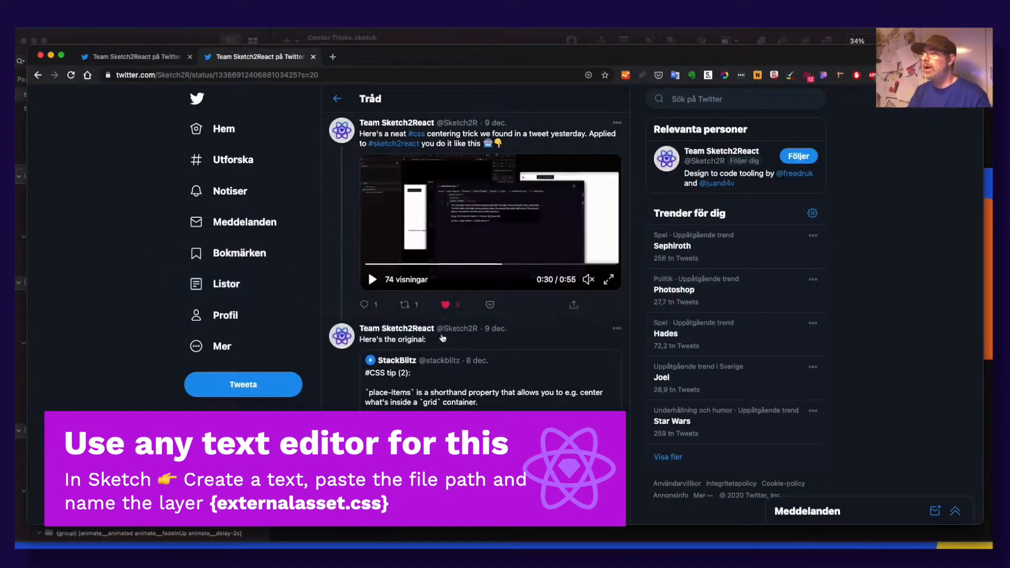
scroll("down", 3)
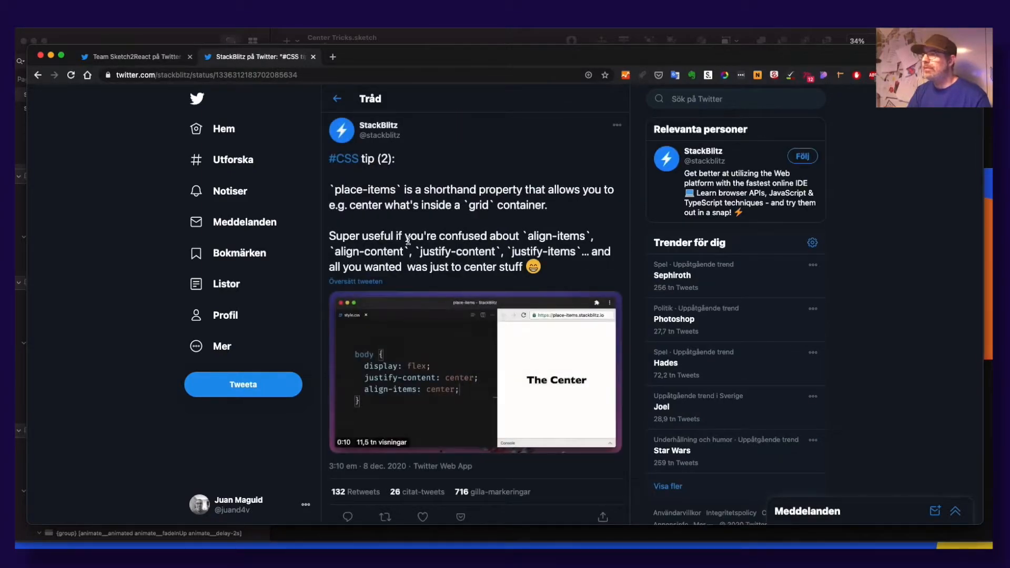
scroll("down", 3)
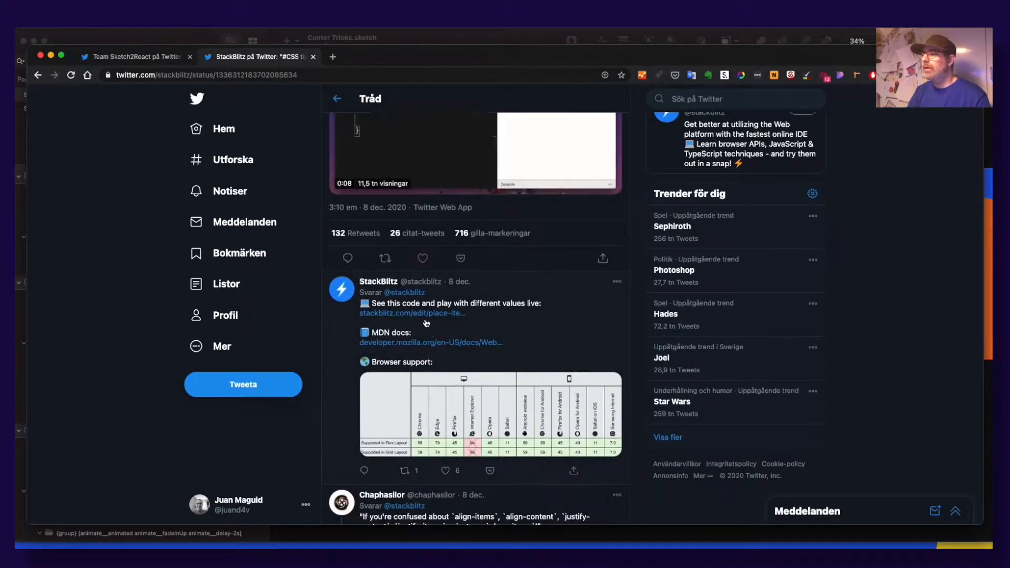
Step: Open the StackBlitz place-items demo from the reply link and select the body grid rule
left_click(412, 313)
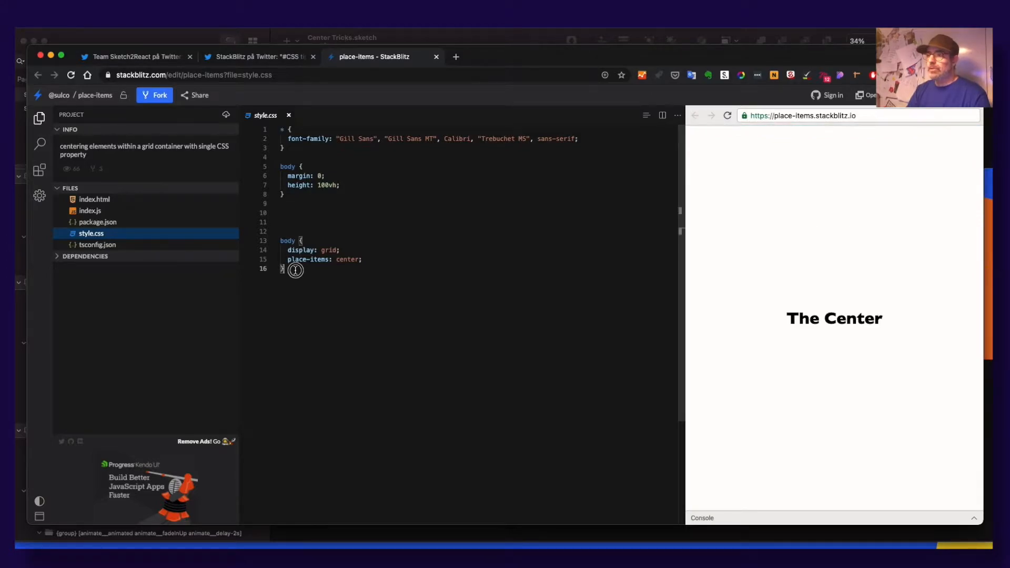
left_click_drag(280, 241, 283, 268)
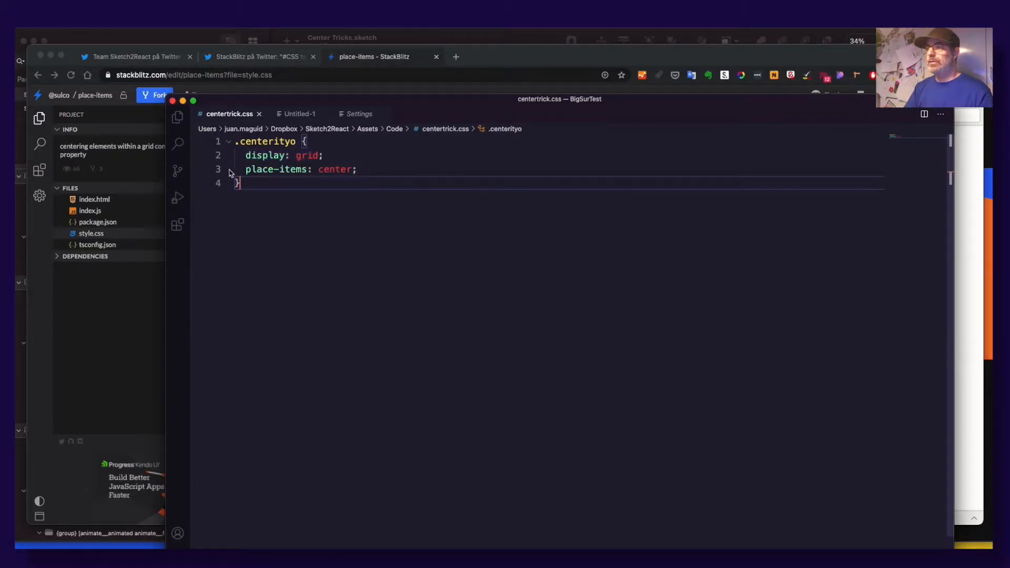
mouse_move(334, 181)
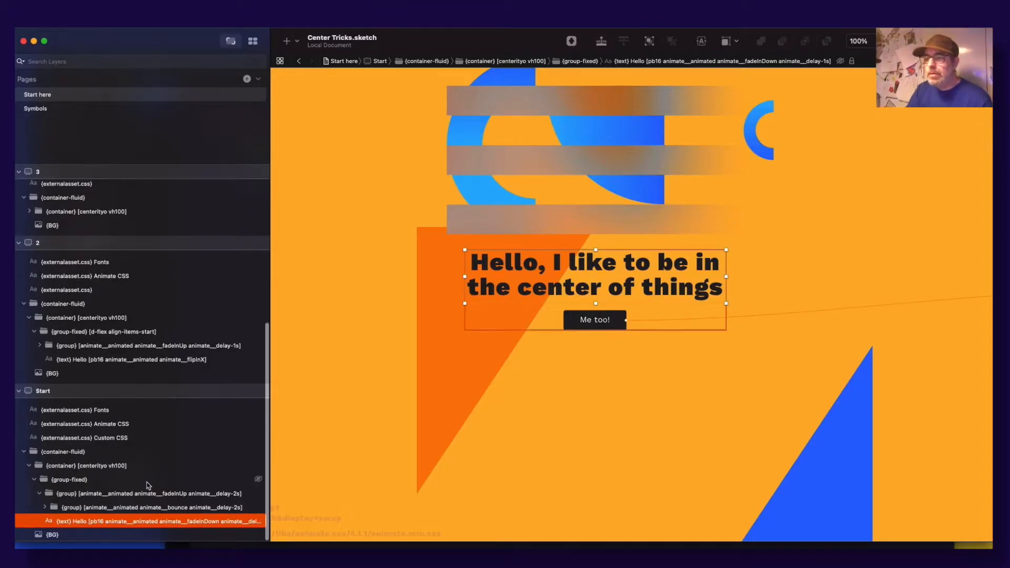
left_click(88, 465)
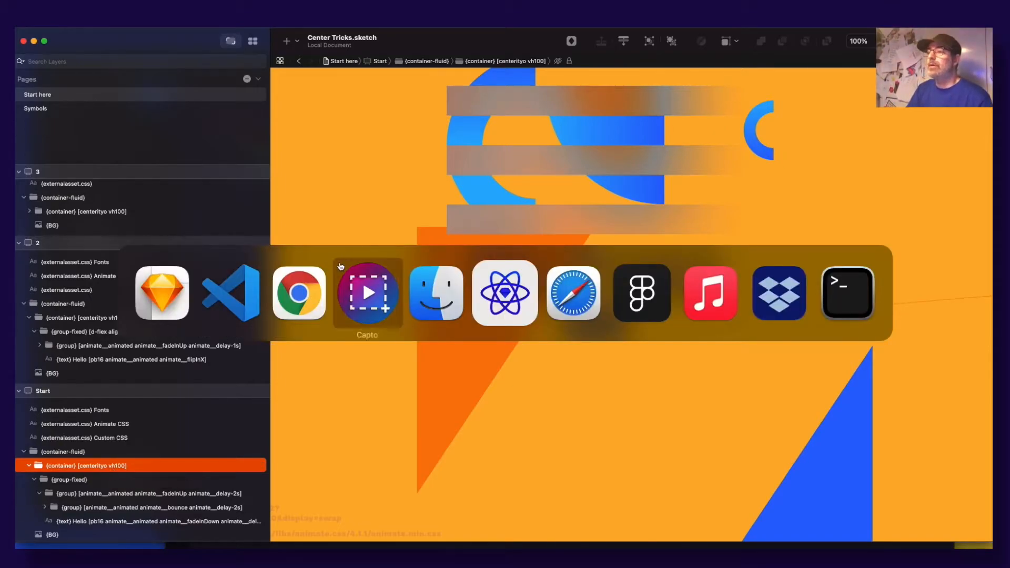
left_click(298, 293)
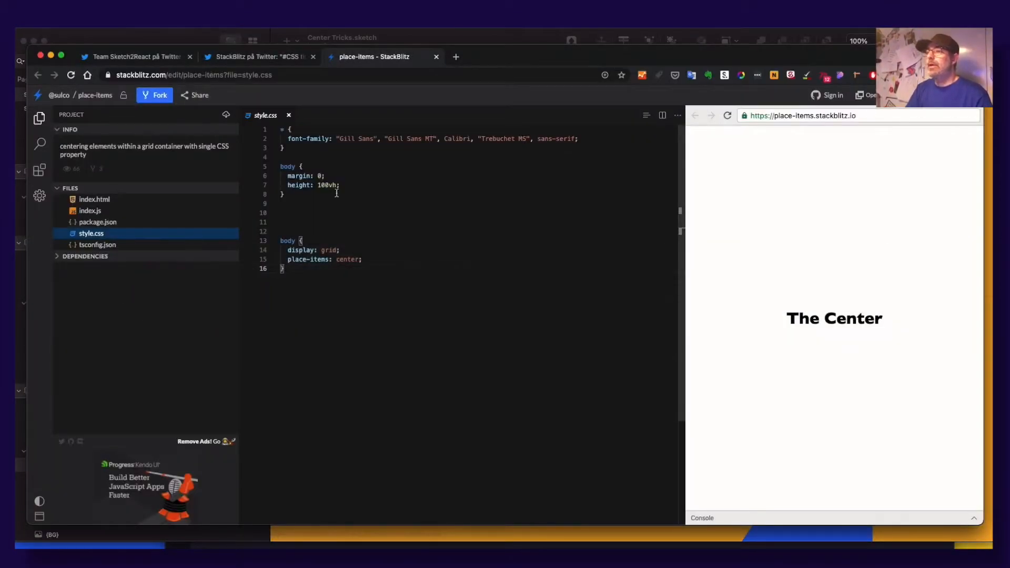
double_click(325, 186)
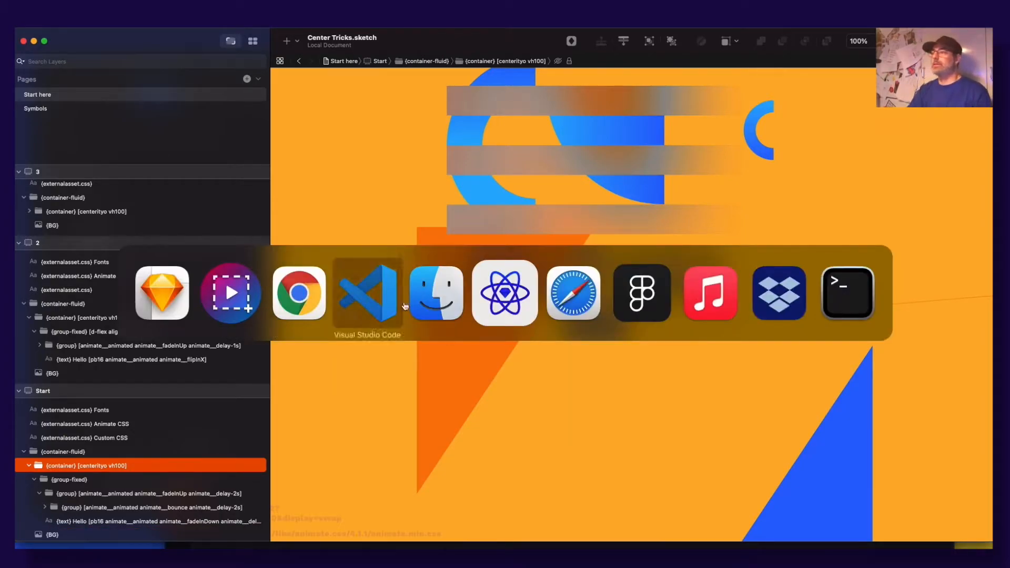
left_click(505, 292)
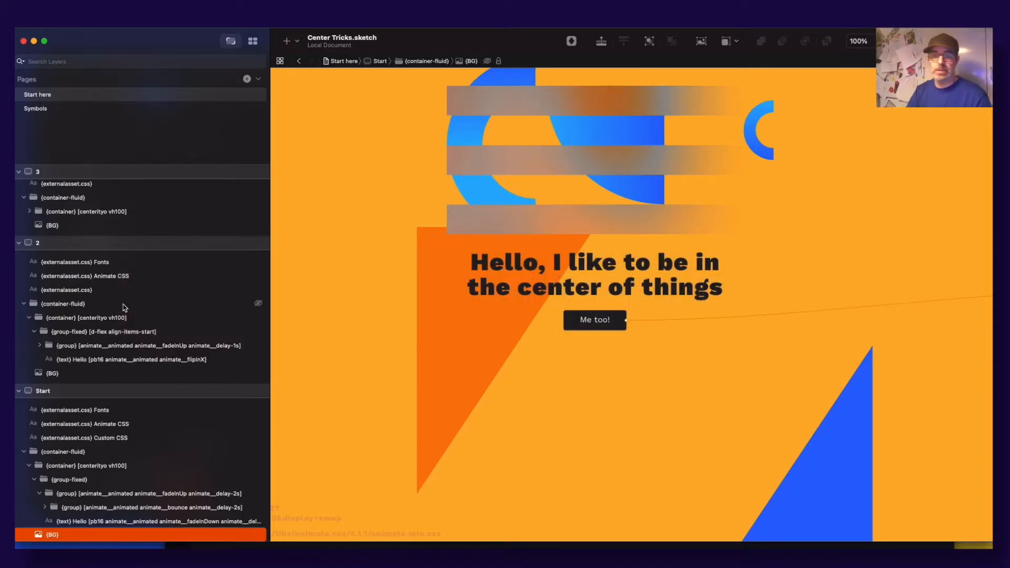
mouse_move(112, 317)
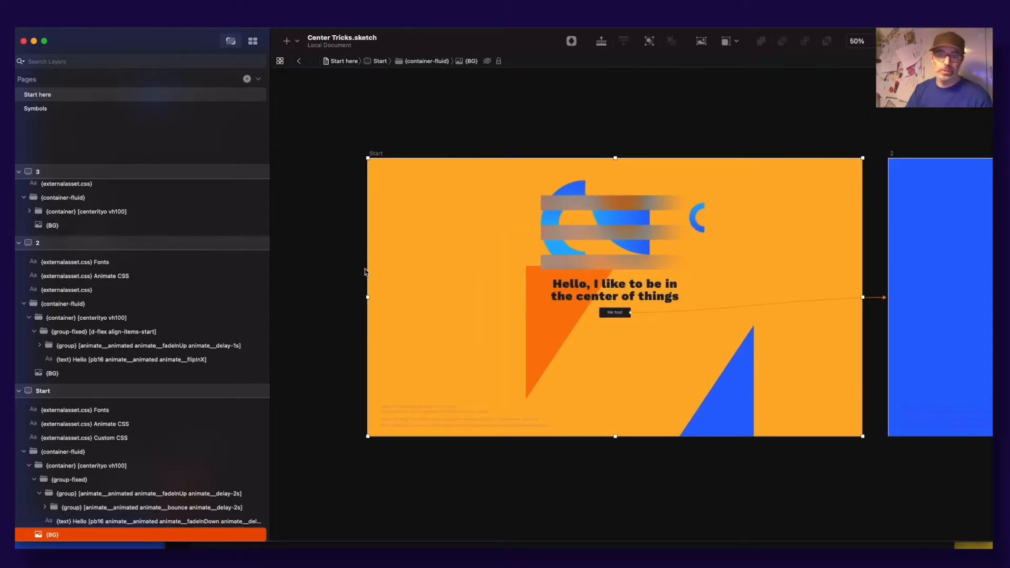
mouse_move(430, 268)
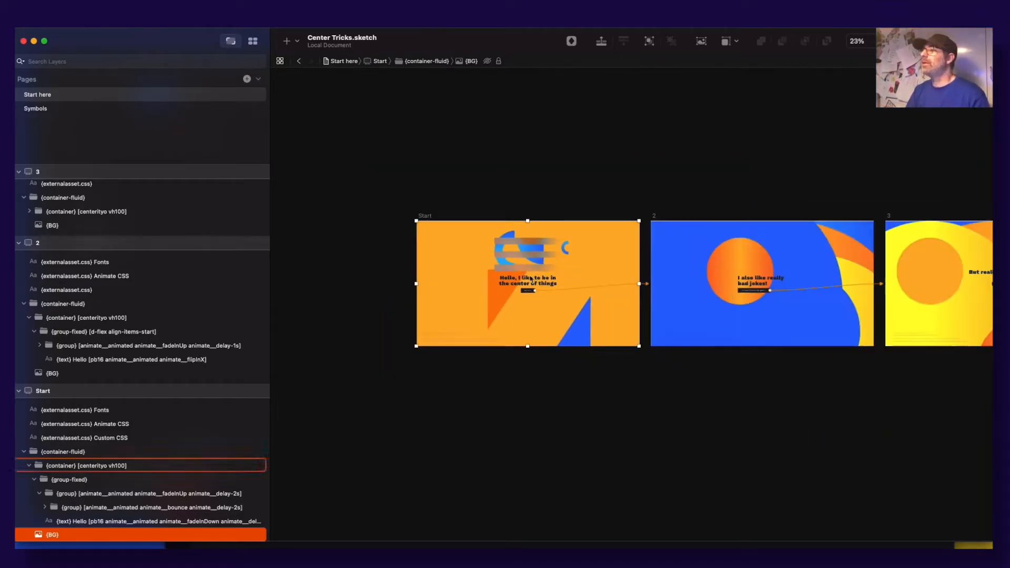
Step: Scroll the Sketch canvas right to survey the three artboards
scroll("right", 3)
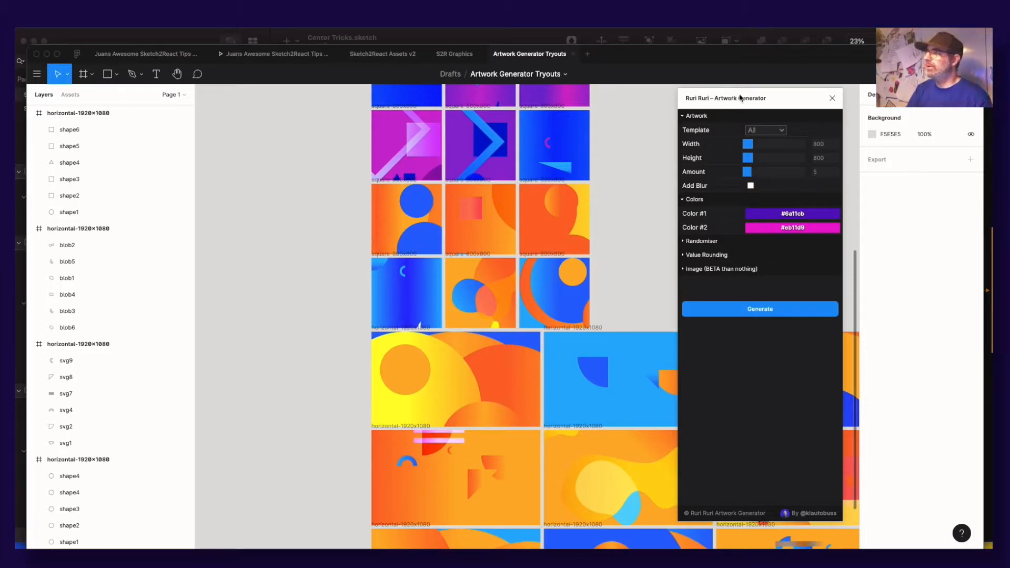
Step: Widen the artwork, lower X position randomness to 33, and raise first colour lightness variation
left_click(791, 227)
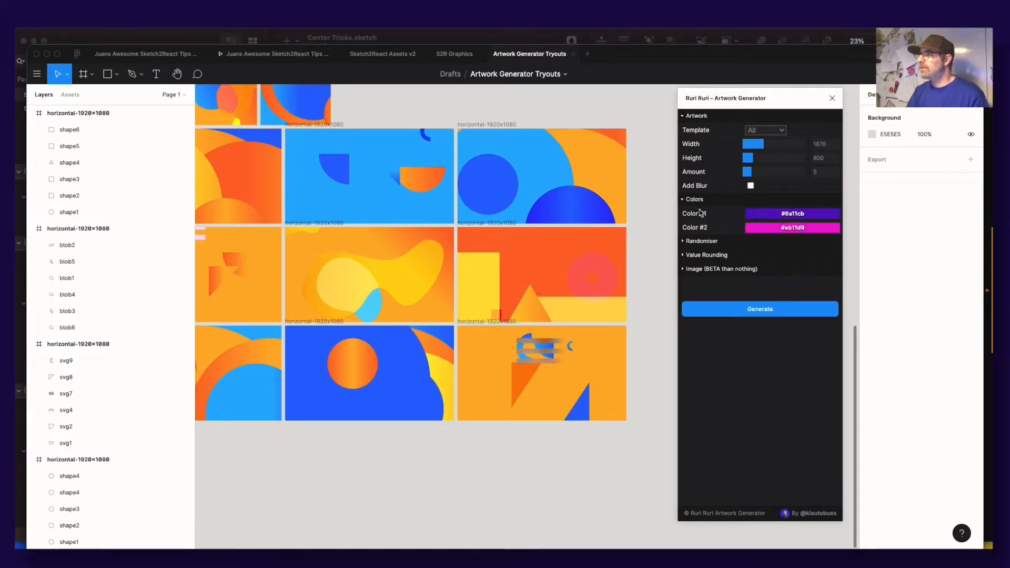
left_click(701, 241)
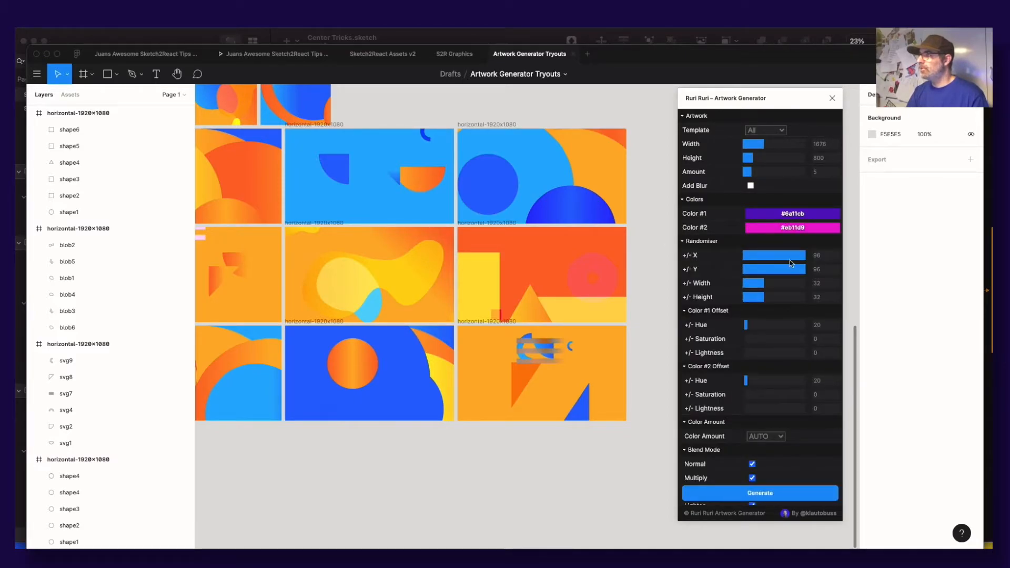
left_click_drag(801, 255, 752, 255)
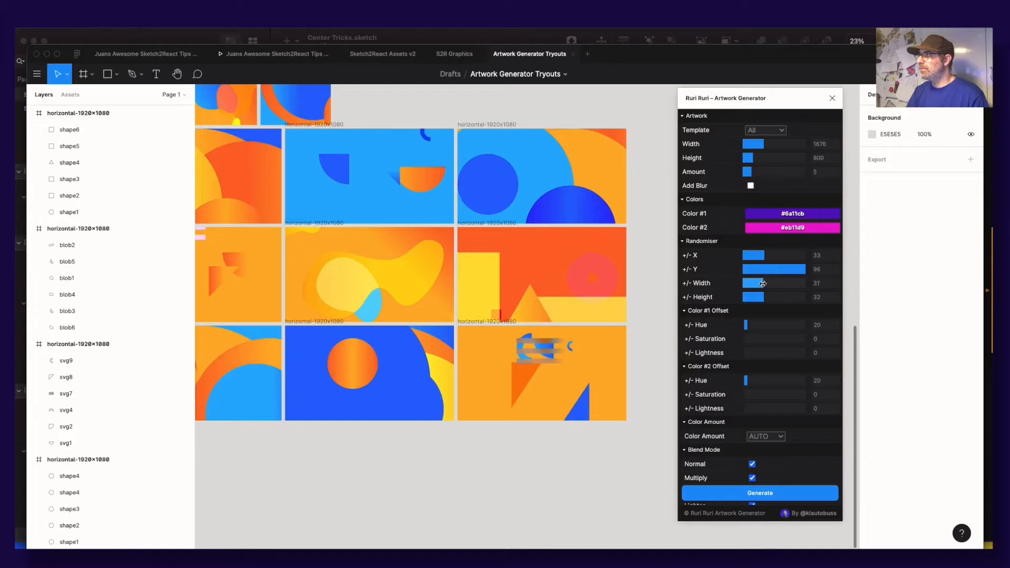
left_click(819, 143)
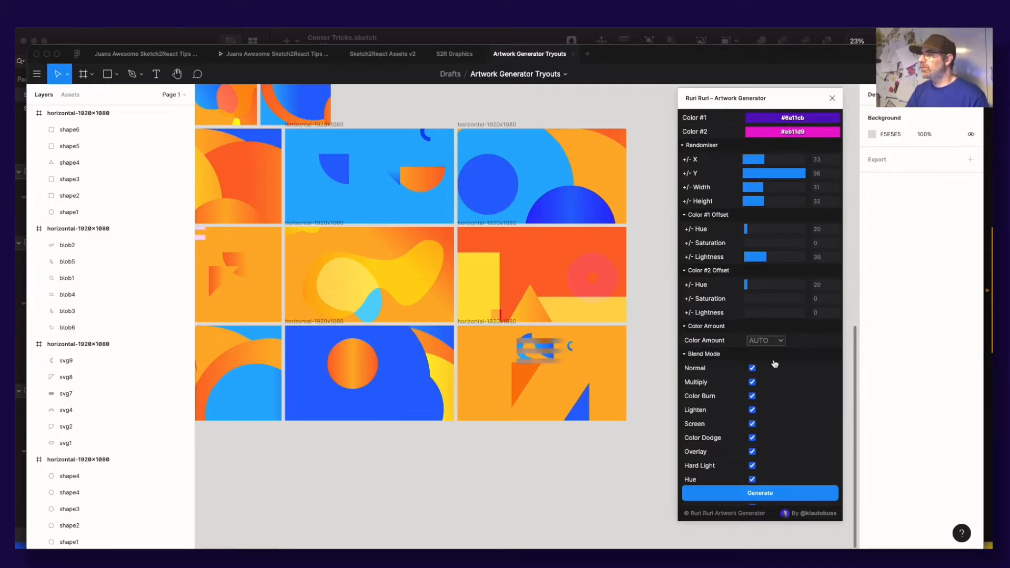
scroll("down", 3)
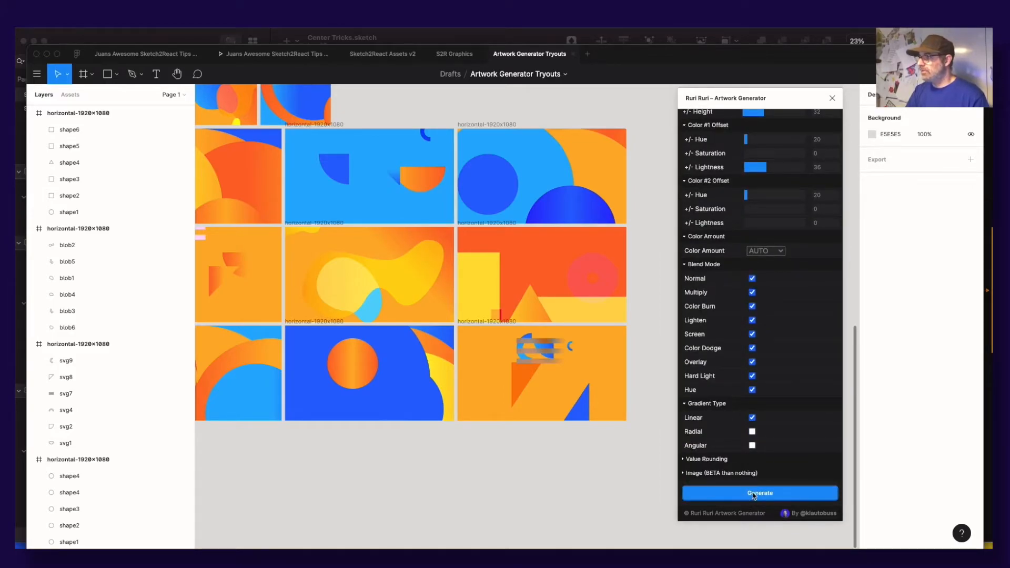
Step: Generate a fresh batch of purple, magenta and blue artworks
left_click(758, 493)
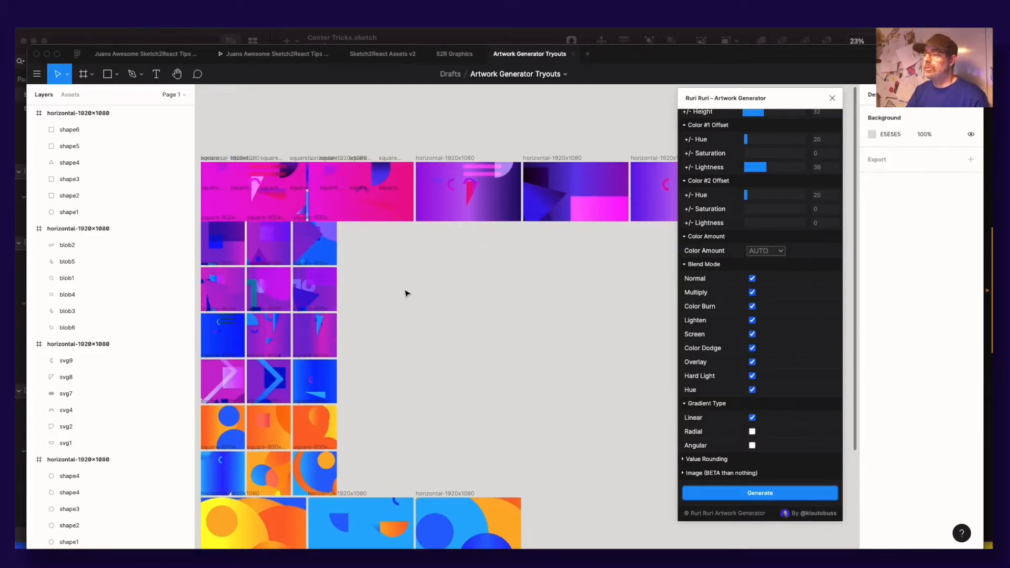
scroll("down", 3)
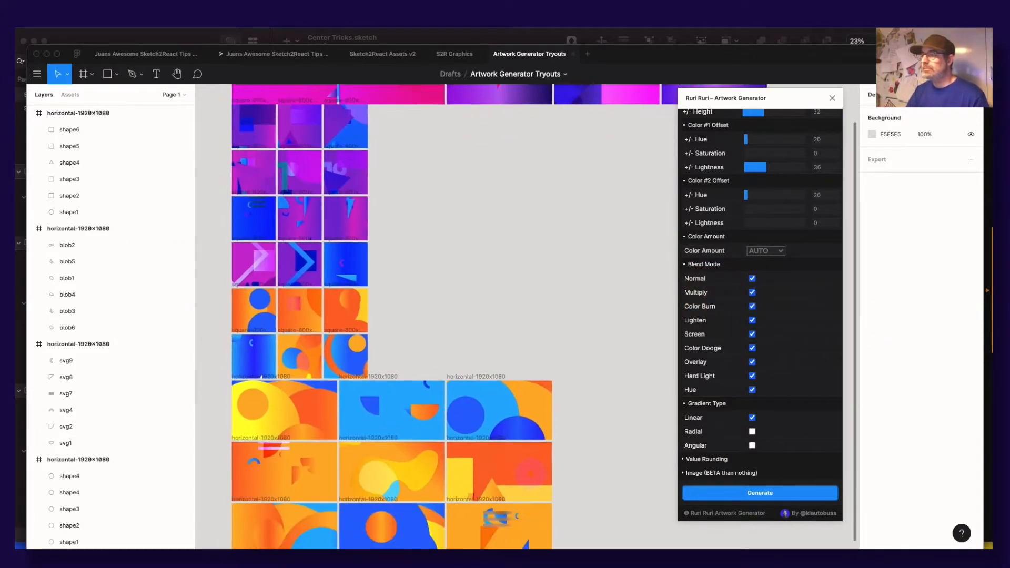
key("Cmd+Tab")
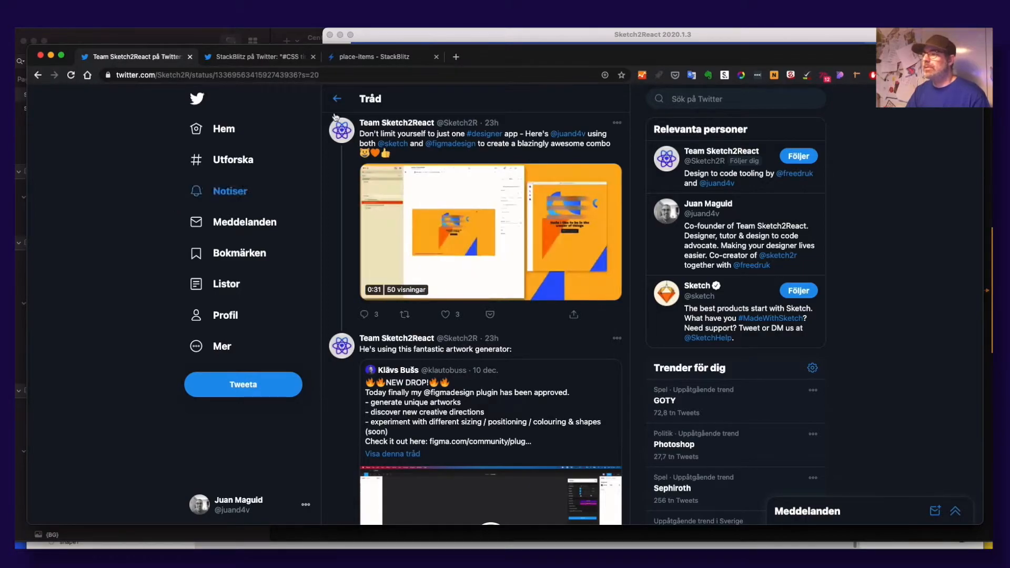
mouse_move(229, 190)
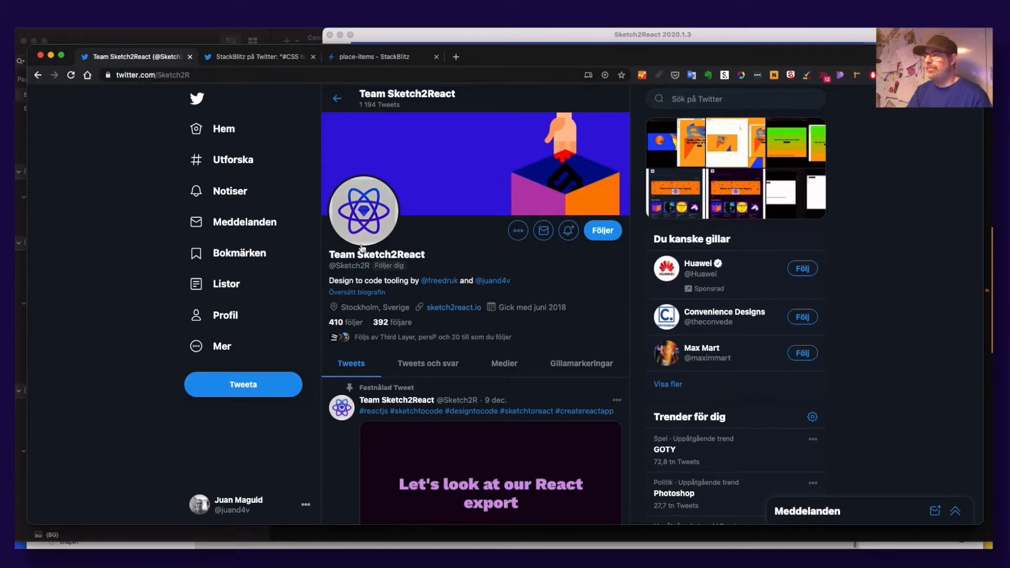
Step: Switch from the Team Sketch2React Twitter profile back to the Sketch Center Tricks document
key("cmd+tab")
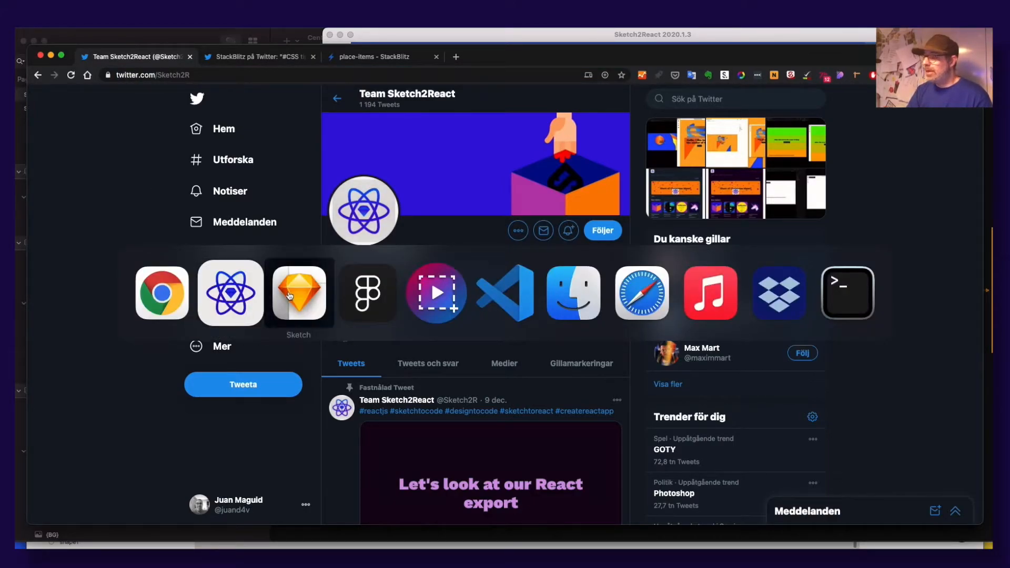
left_click(298, 293)
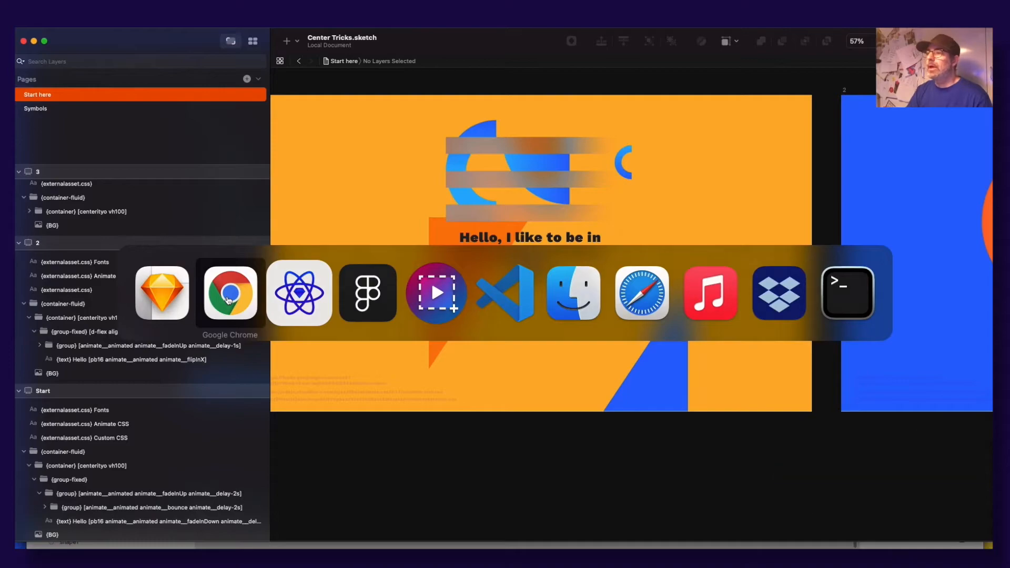
Step: Load animate.style in a new tab and scroll to the CDN stylesheet install snippet
left_click(229, 292)
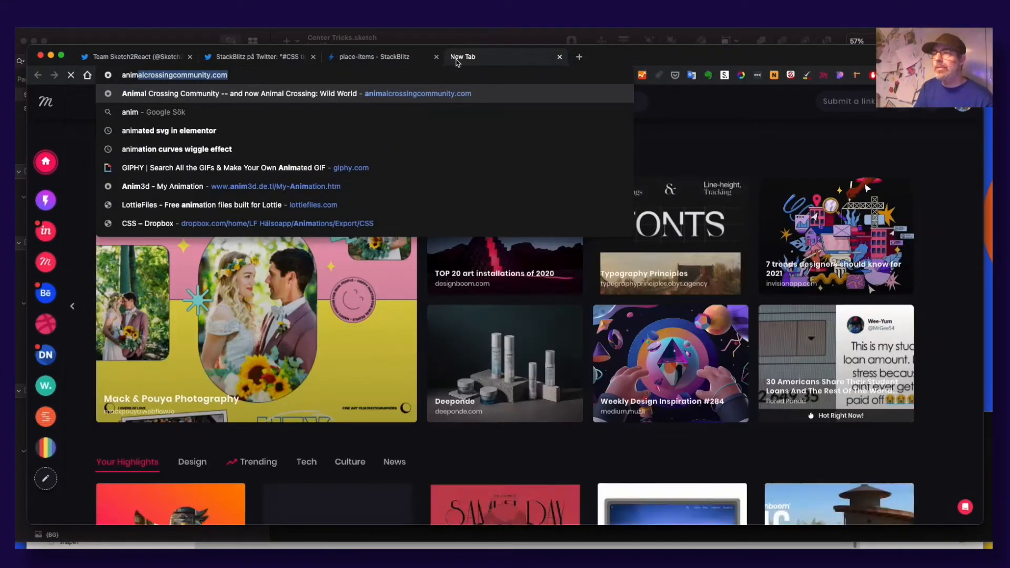
type("animate.s")
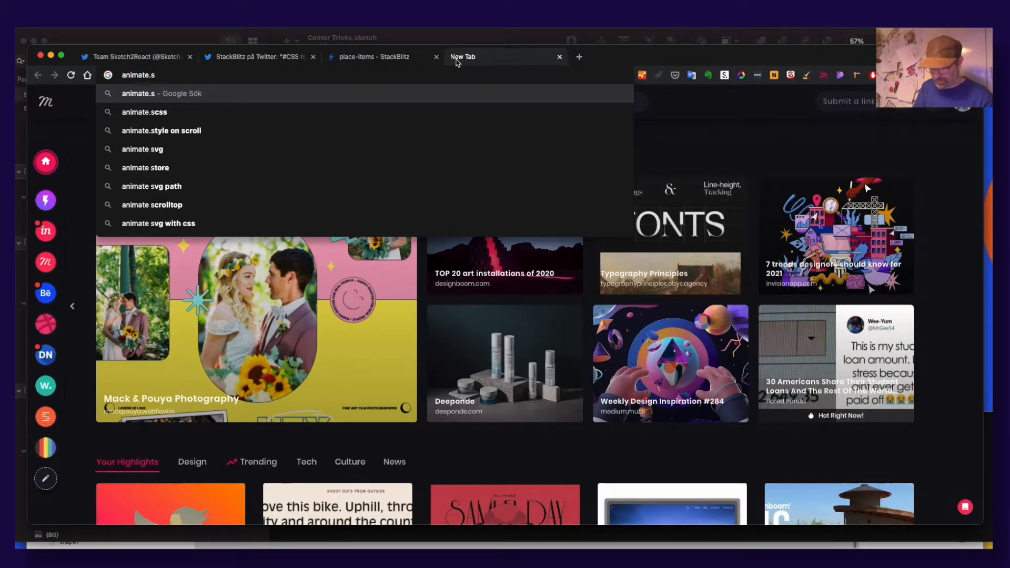
type("animate.style")
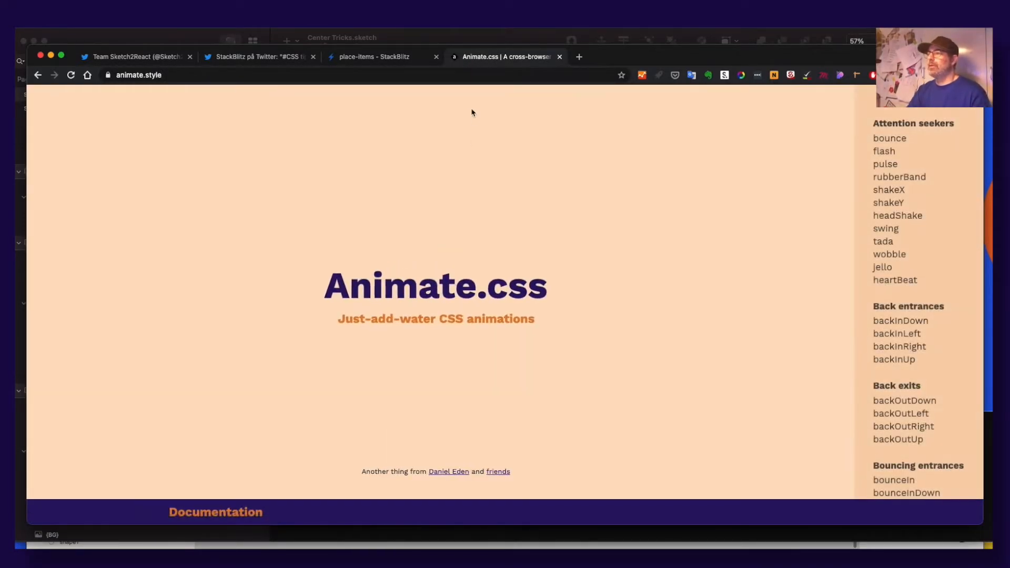
scroll("down", 3)
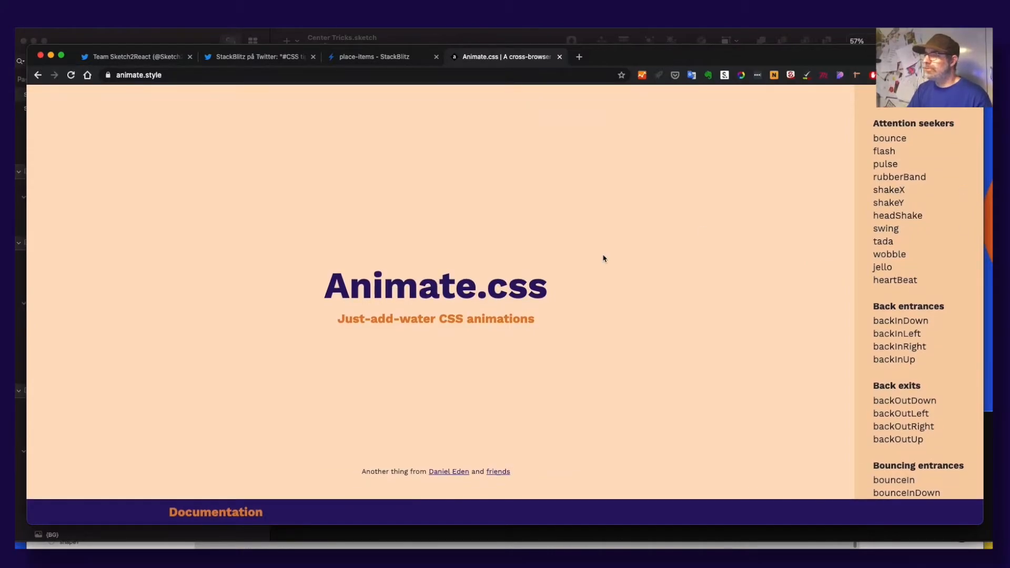
scroll("down", 3)
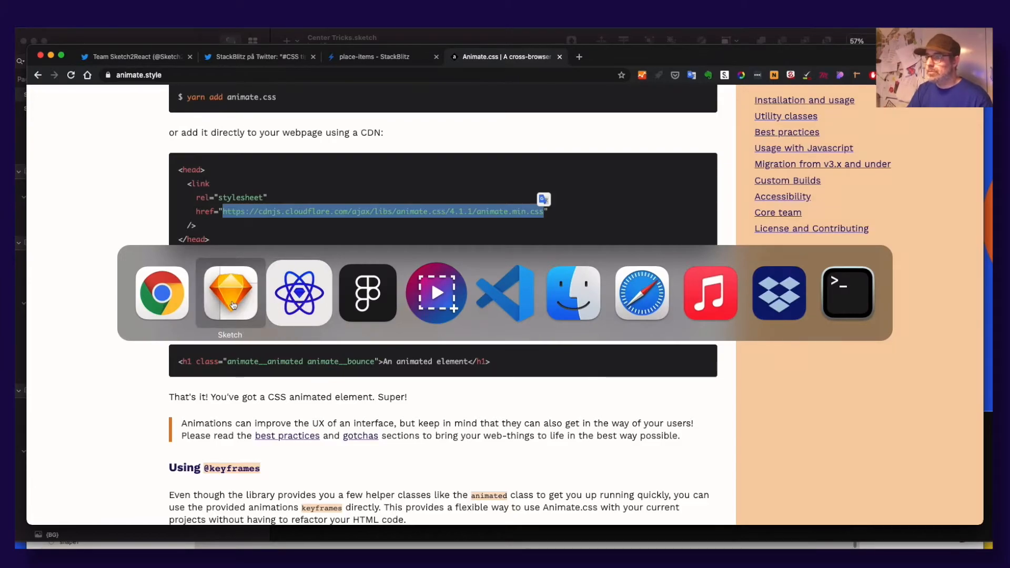
Step: Select the {externalasset.css} Custom CSS layer on the Start artboard and check its stylesheet URLs
left_click(230, 292)
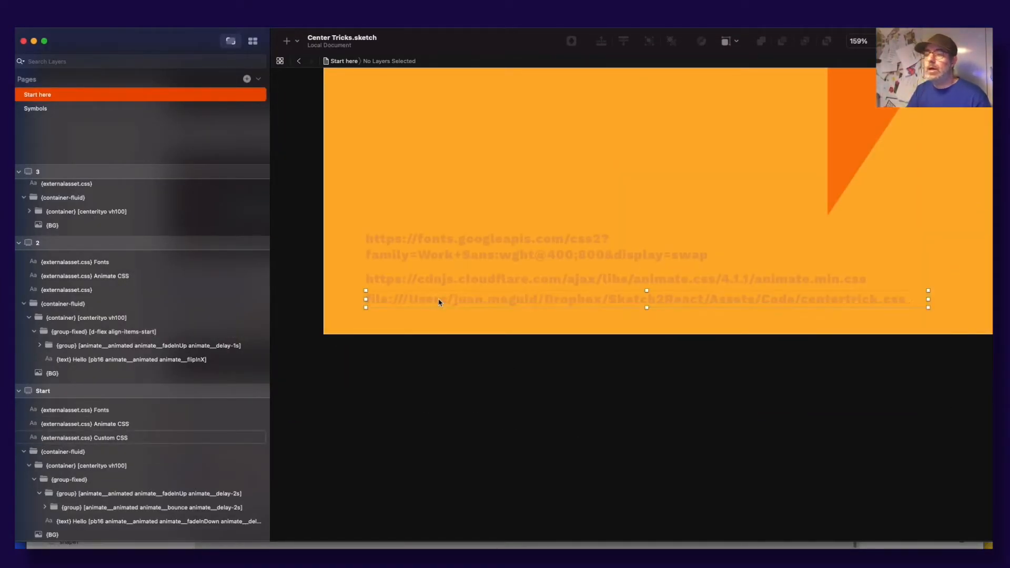
left_click(84, 437)
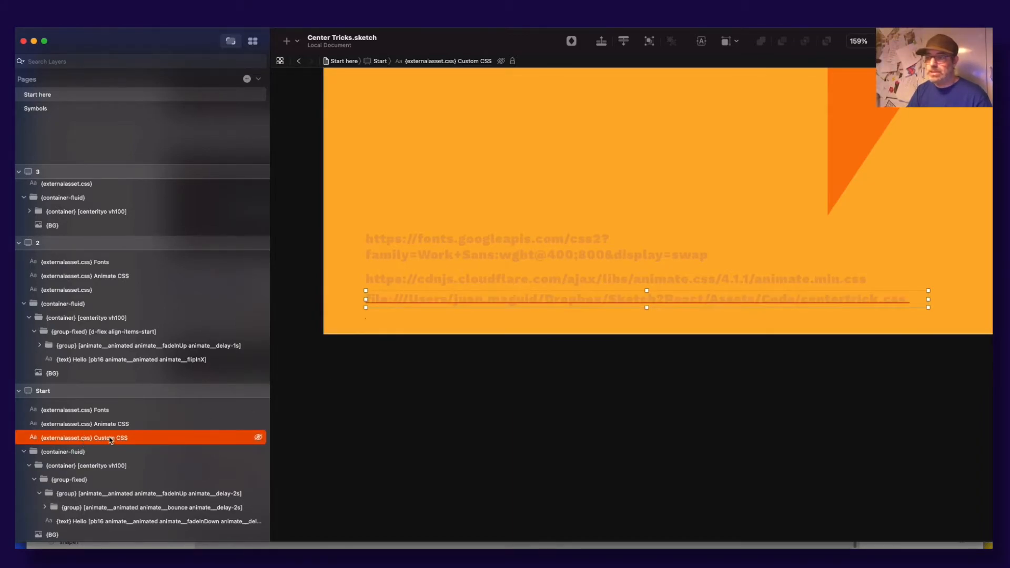
double_click(84, 437)
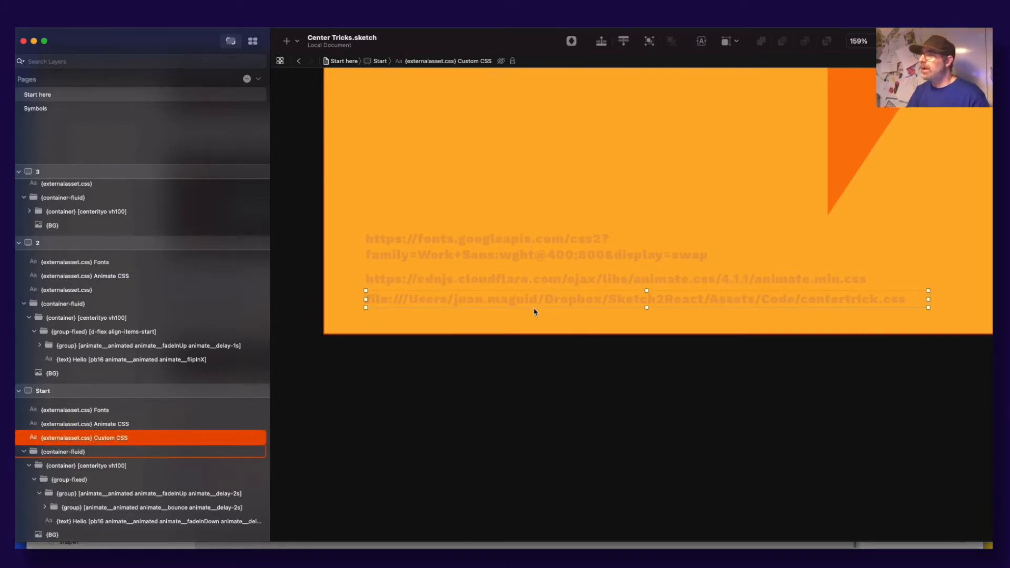
left_click(85, 424)
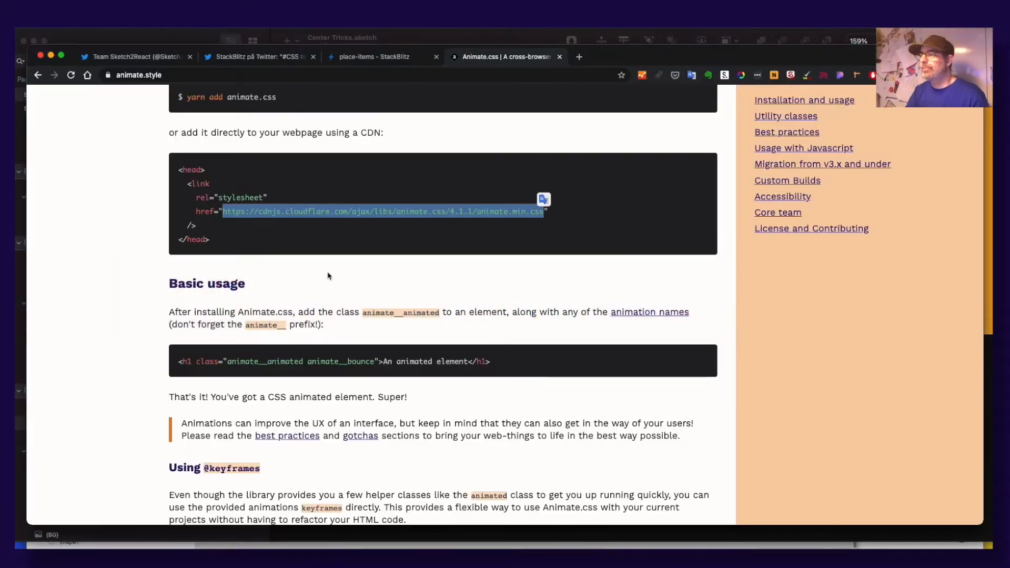
mouse_move(333, 215)
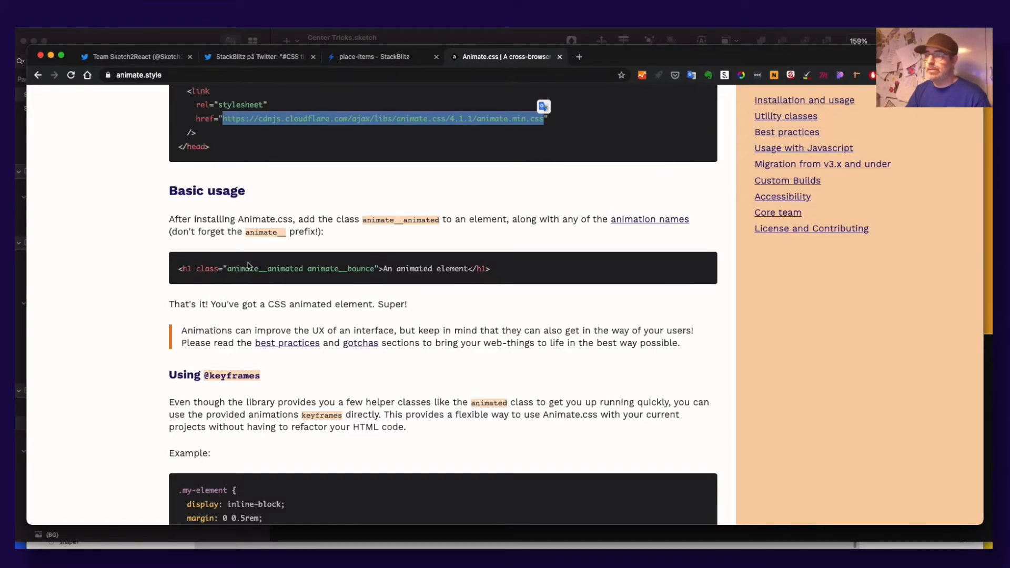
mouse_move(454, 235)
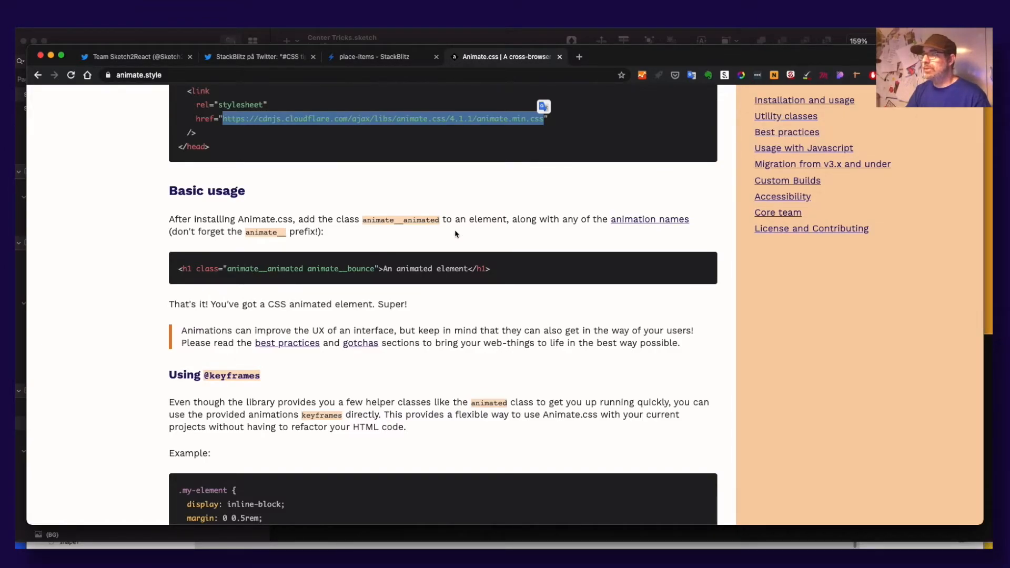
Step: Scroll back up through the Animate.css basic usage section
scroll("up", 3)
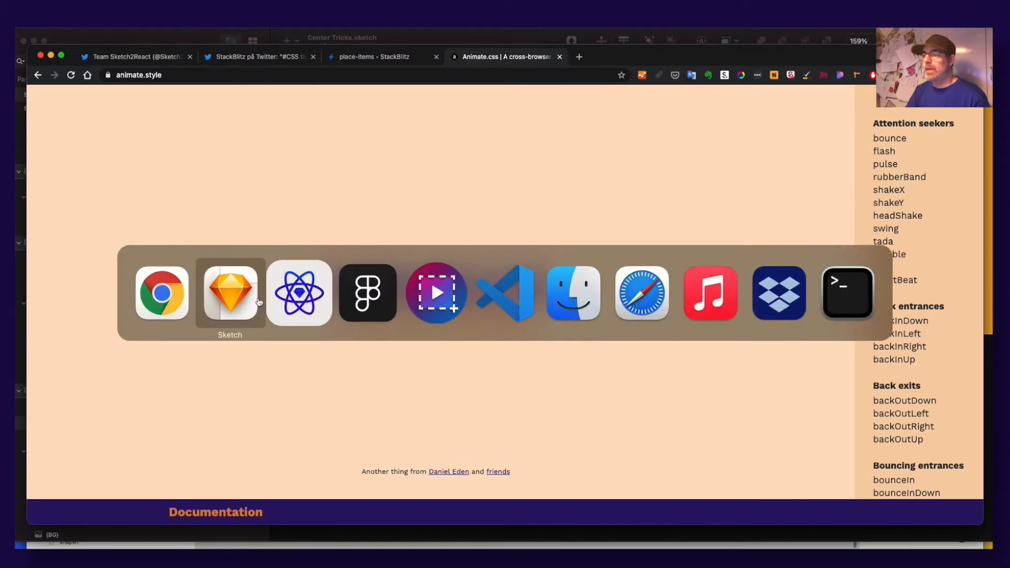
Step: Expand the bounce group, select the heading and Me too! button, and open the Sketch2React preview
left_click(229, 293)
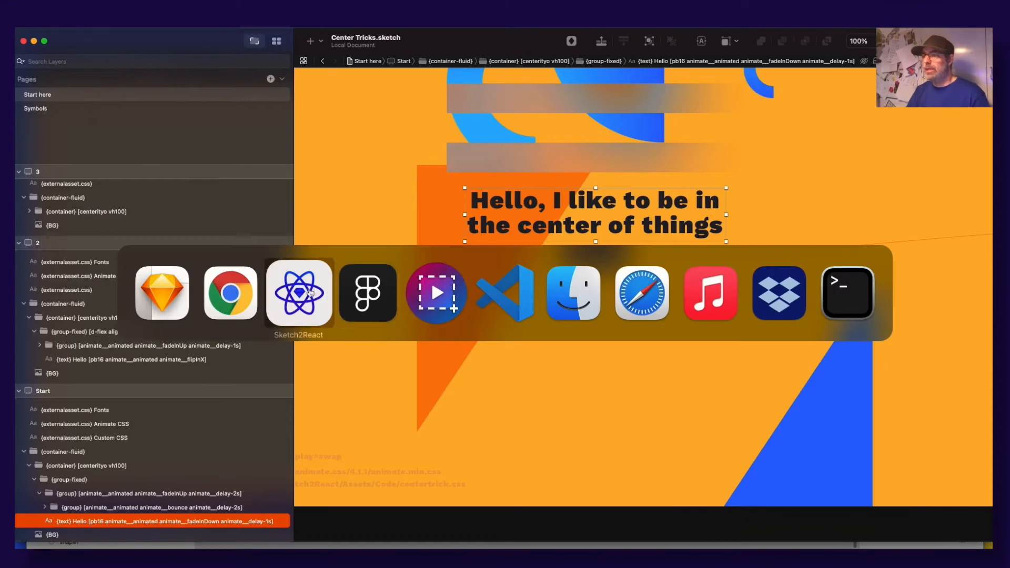
left_click(229, 294)
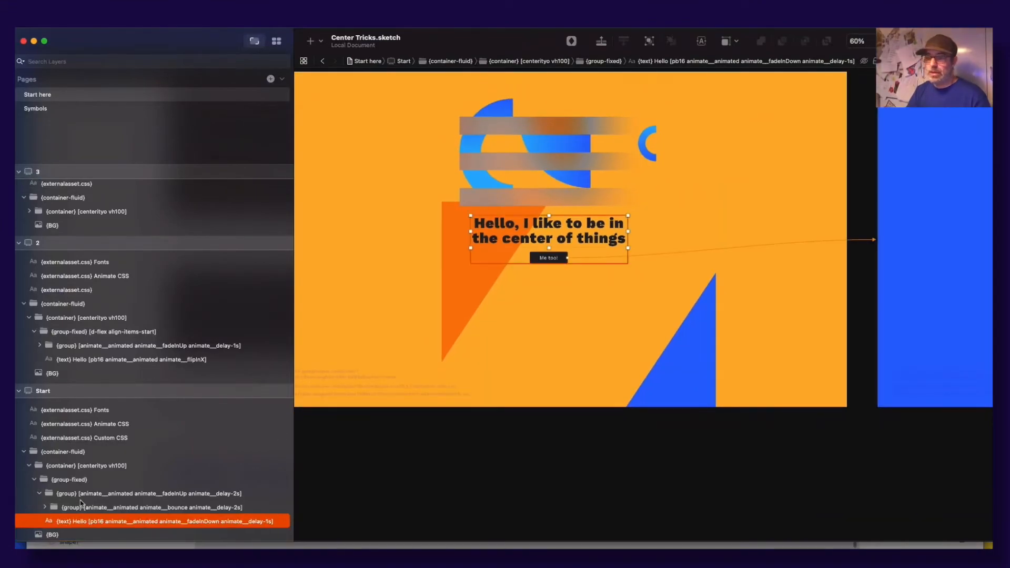
left_click(45, 507)
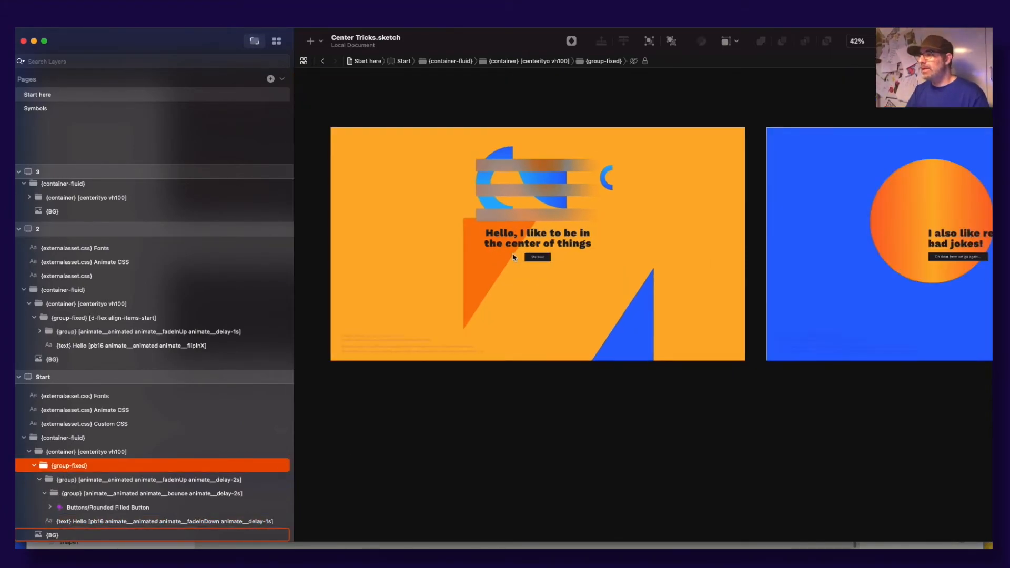
left_click(536, 256)
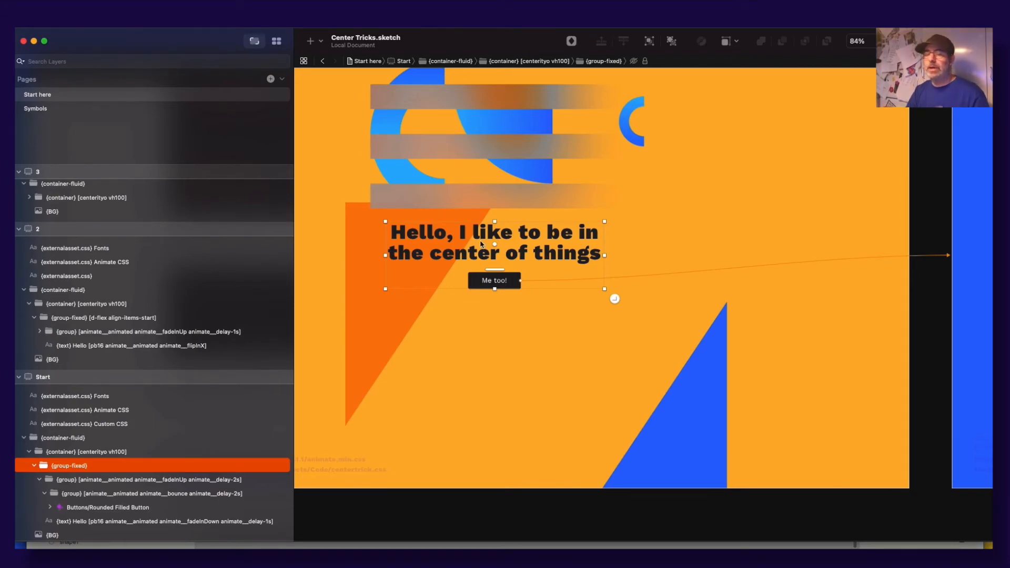
mouse_move(457, 241)
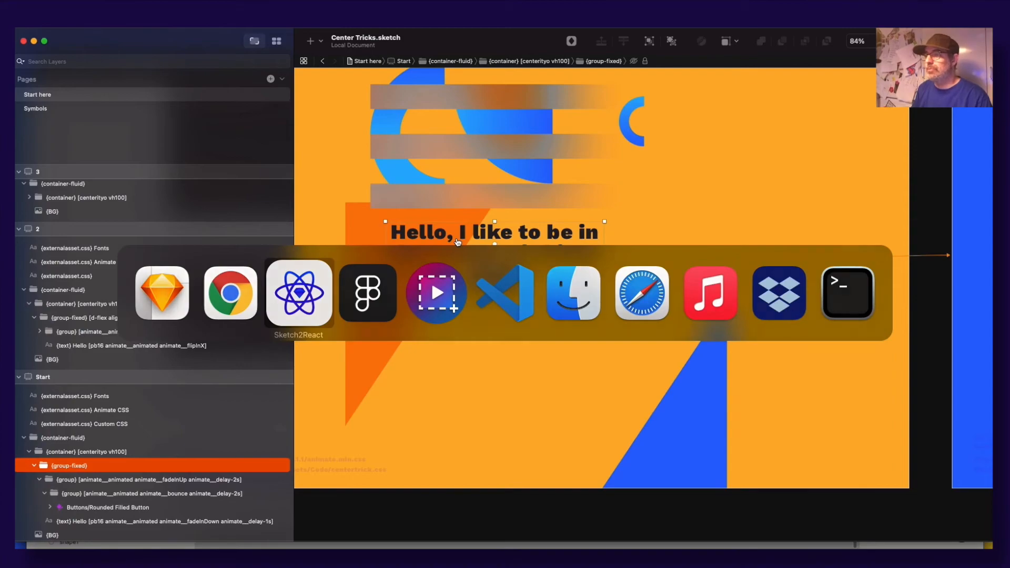
left_click(298, 293)
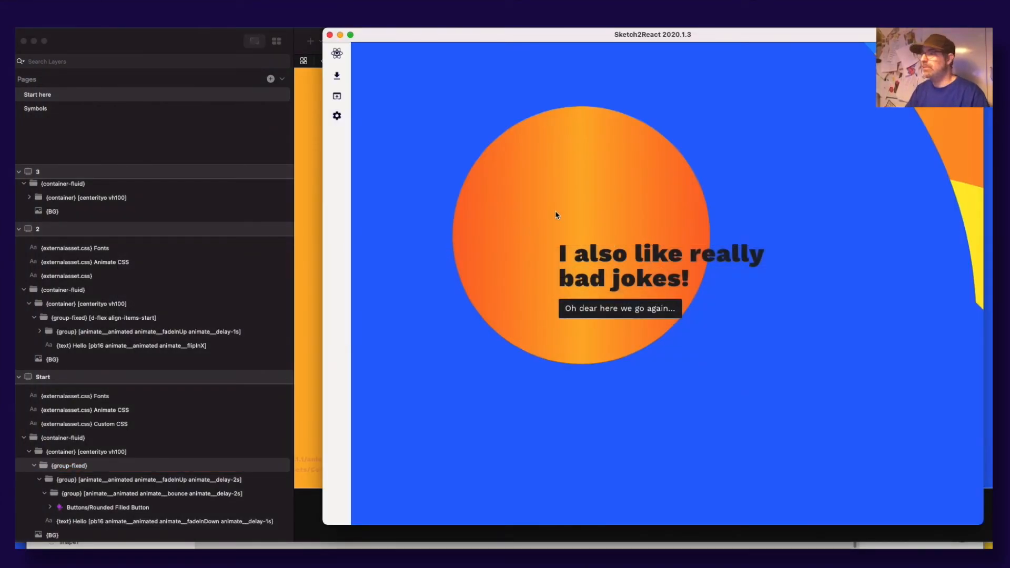